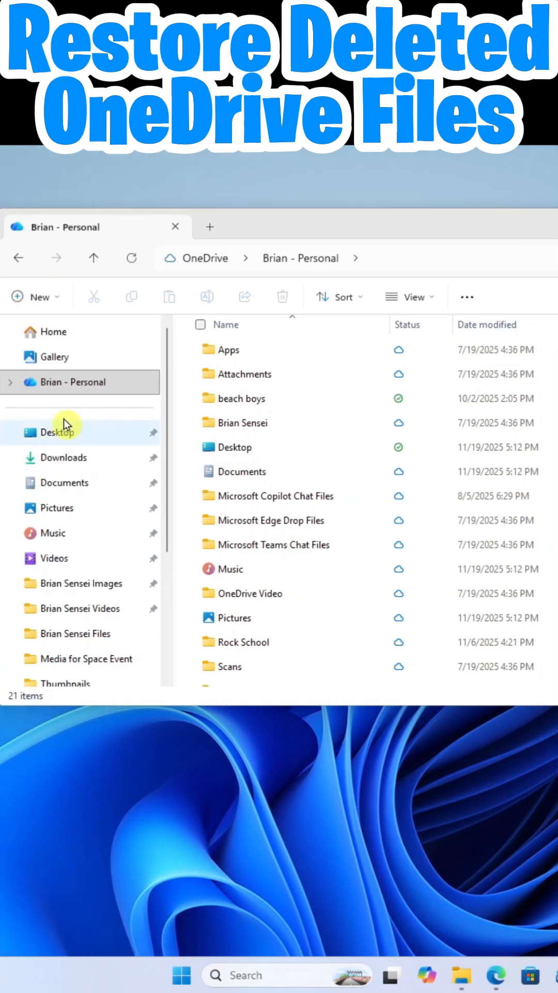
- Show the OneDrive activity flyout listing recent uploads and deletions
left_click(82, 382)
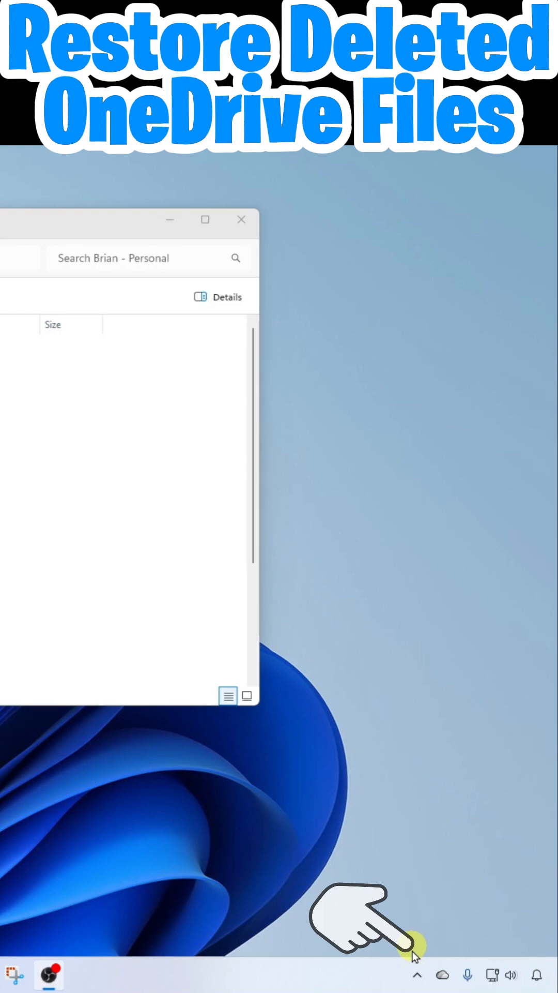
left_click(443, 975)
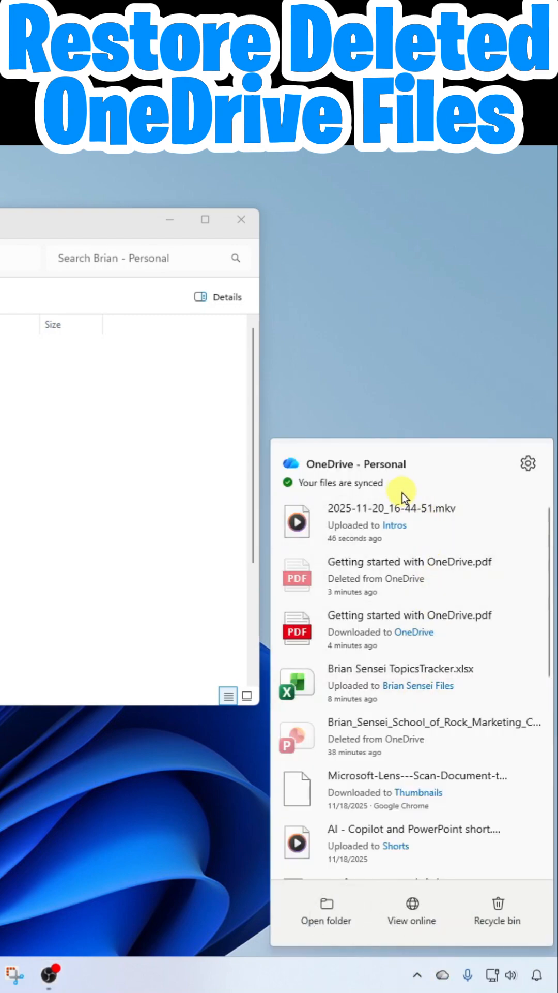
mouse_move(402, 496)
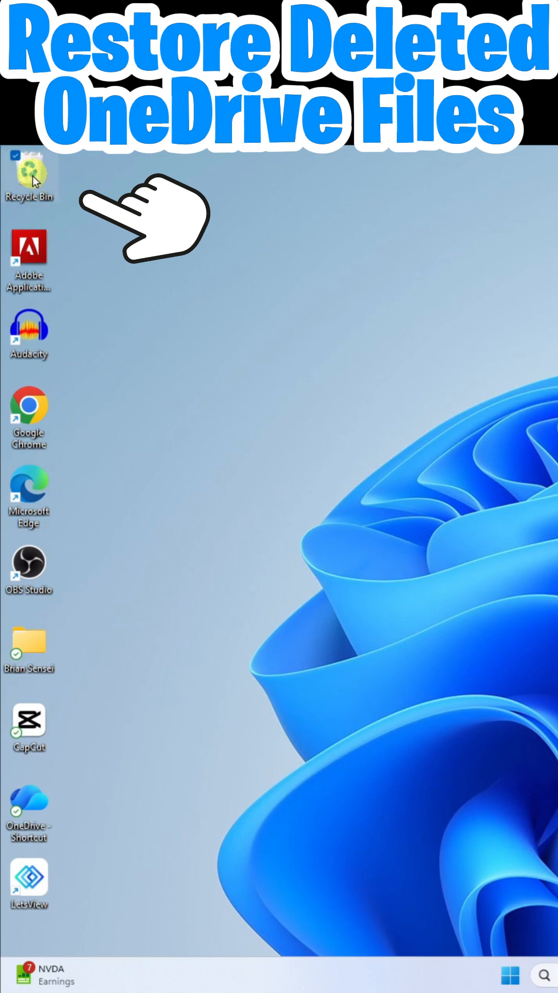
- Restore the 'Getting started with OneDrive' PDF from the desktop Recycle Bin
double_click(28, 172)
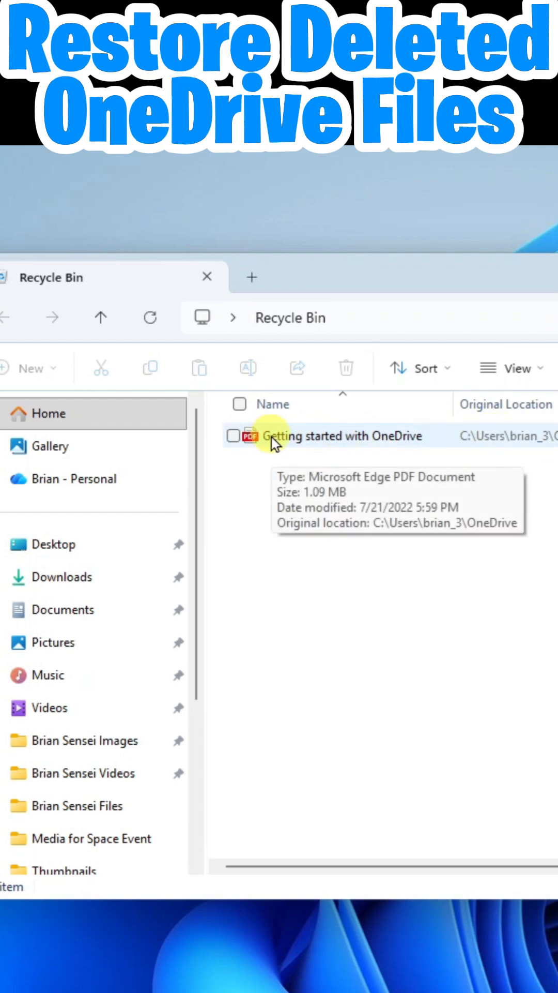
left_click(239, 436)
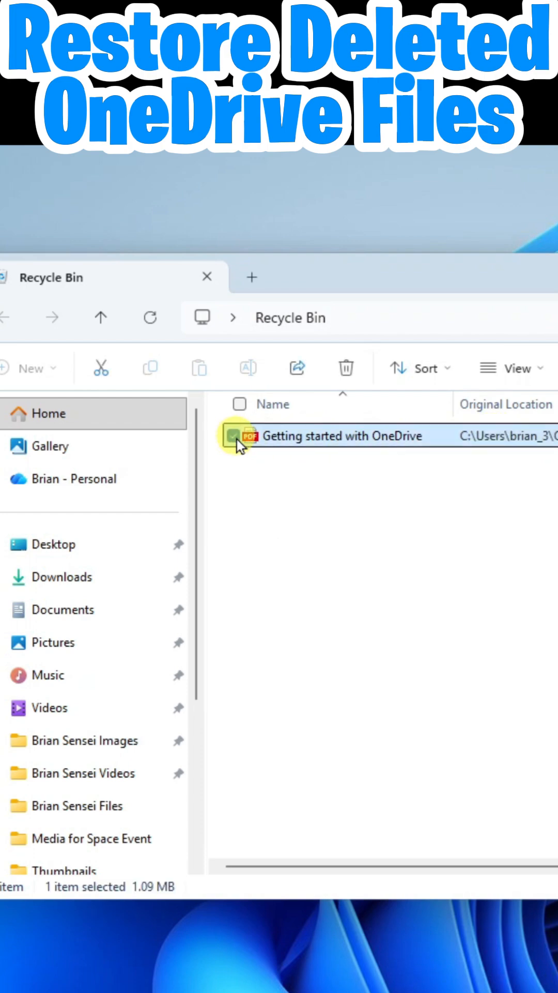
right_click(342, 435)
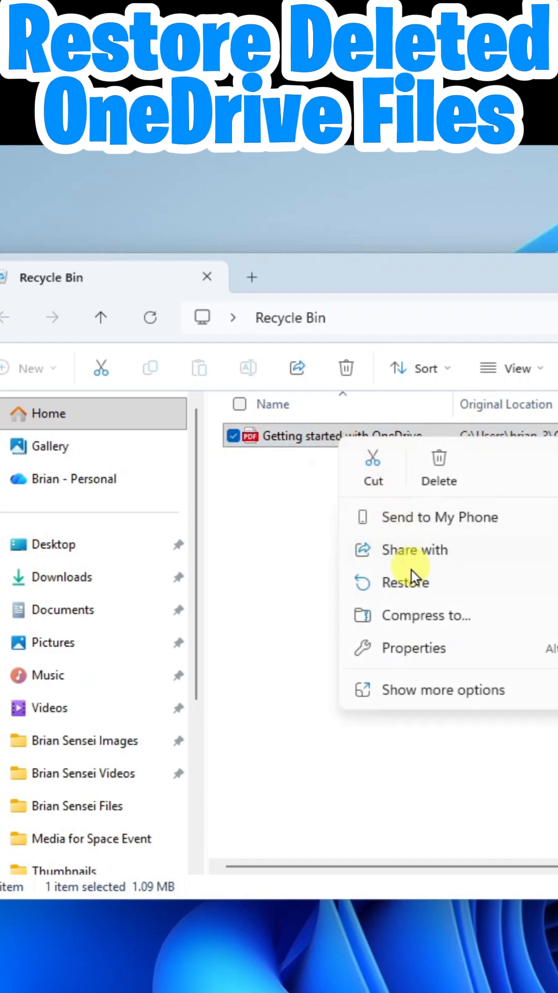
left_click(406, 581)
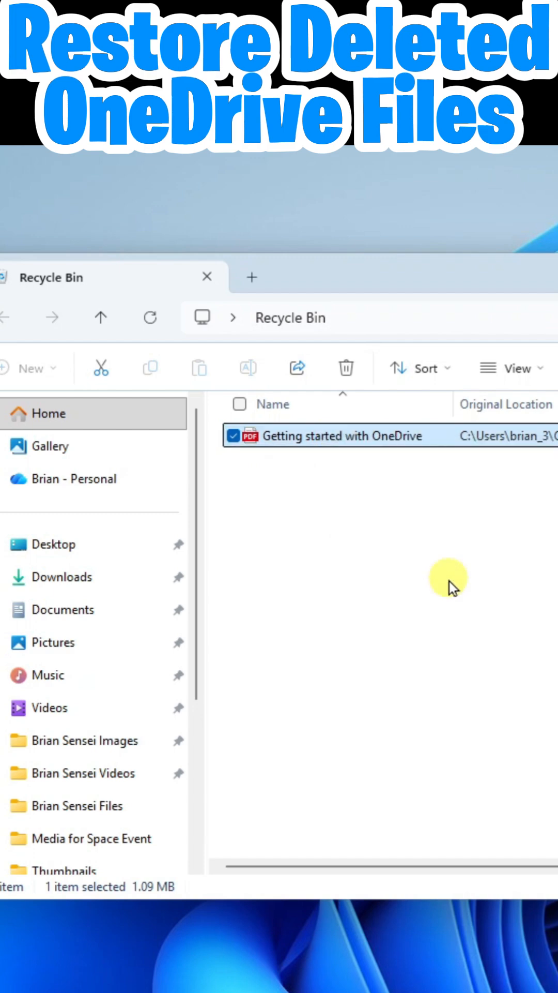
left_click(346, 367)
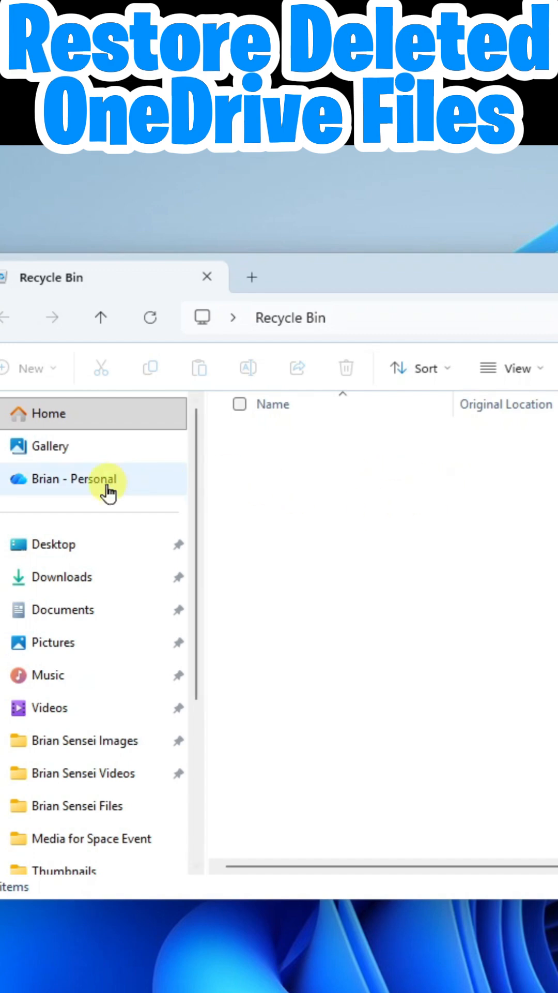
left_click(77, 479)
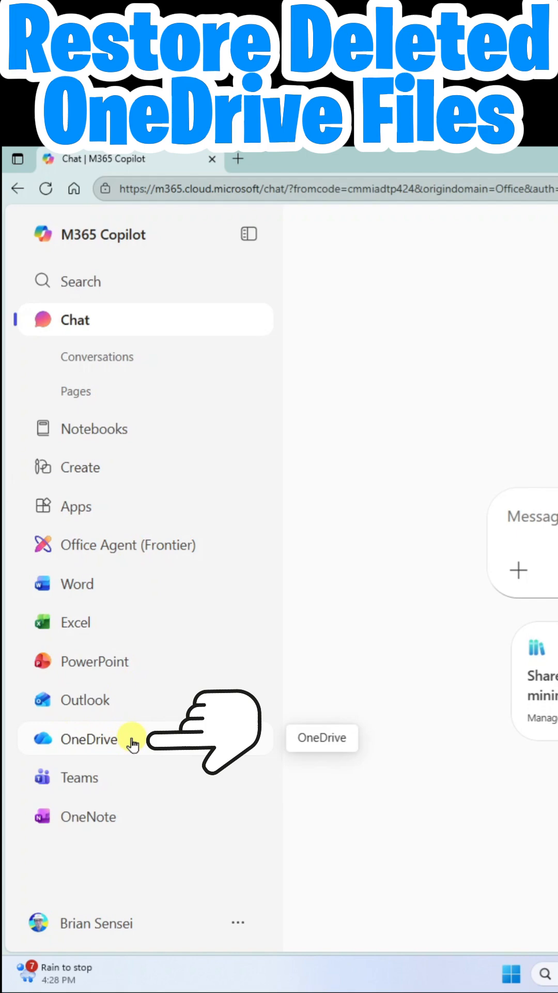
- Open OneDrive on the web from the M365 Copilot sidebar
left_click(92, 739)
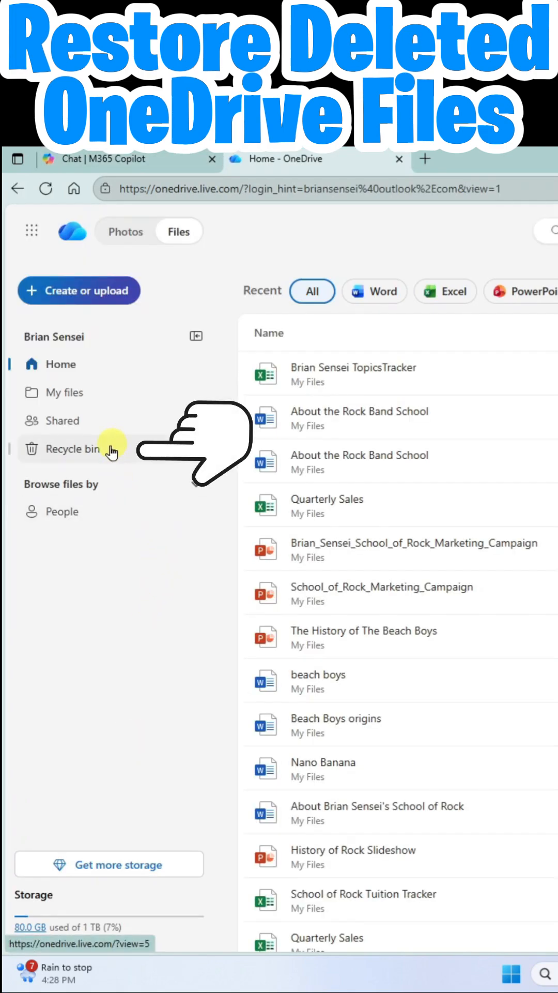
- Restore the School of Rock marketing presentation from OneDrive's web Recycle bin
left_click(72, 449)
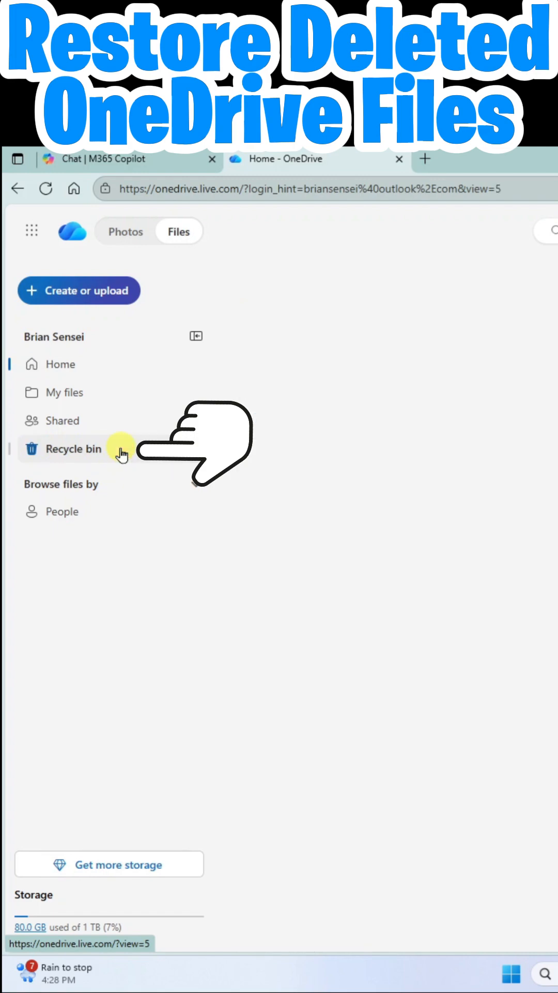
left_click(73, 448)
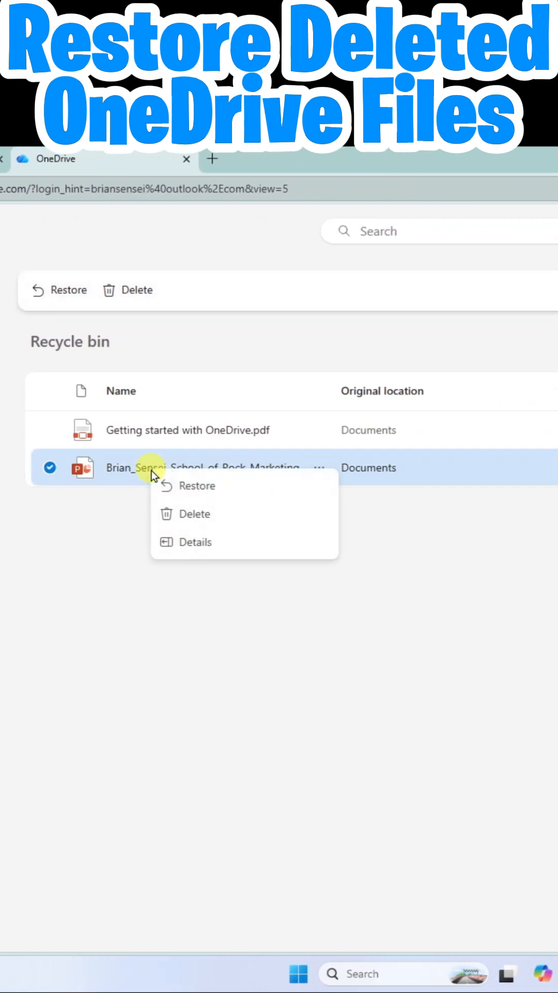
mouse_move(239, 492)
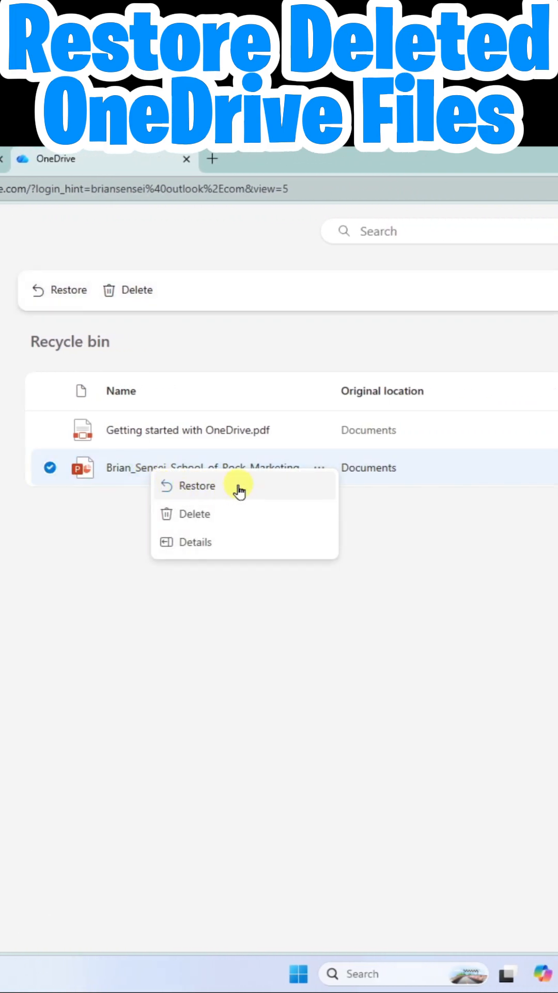
left_click(197, 485)
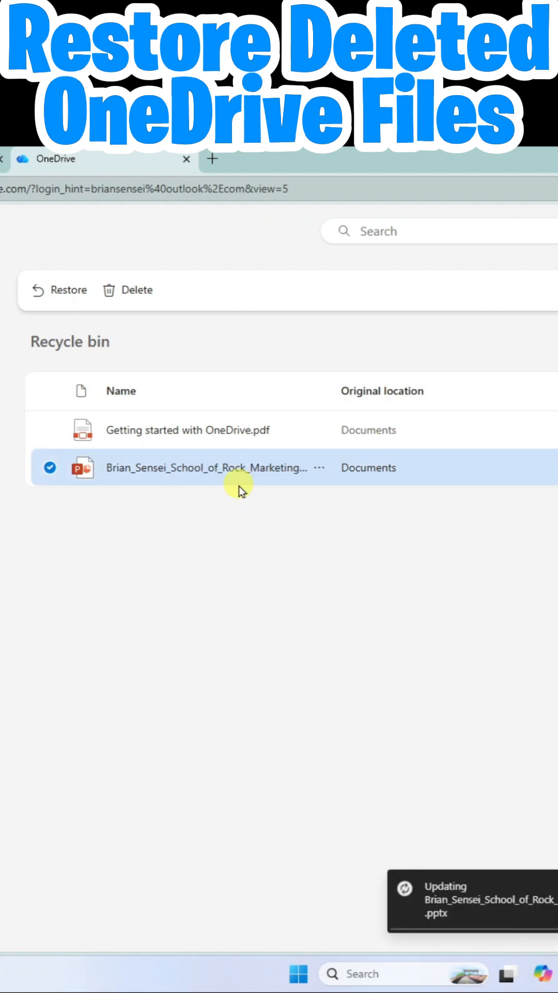
left_click(59, 290)
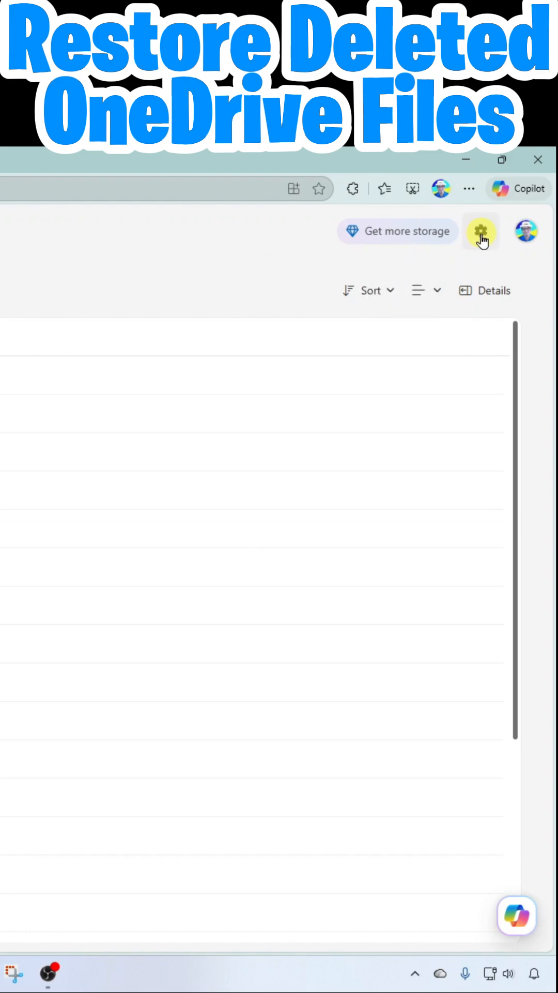
- Go to OneDrive Settings via the gear icon and open Restore your OneDrive
left_click(481, 231)
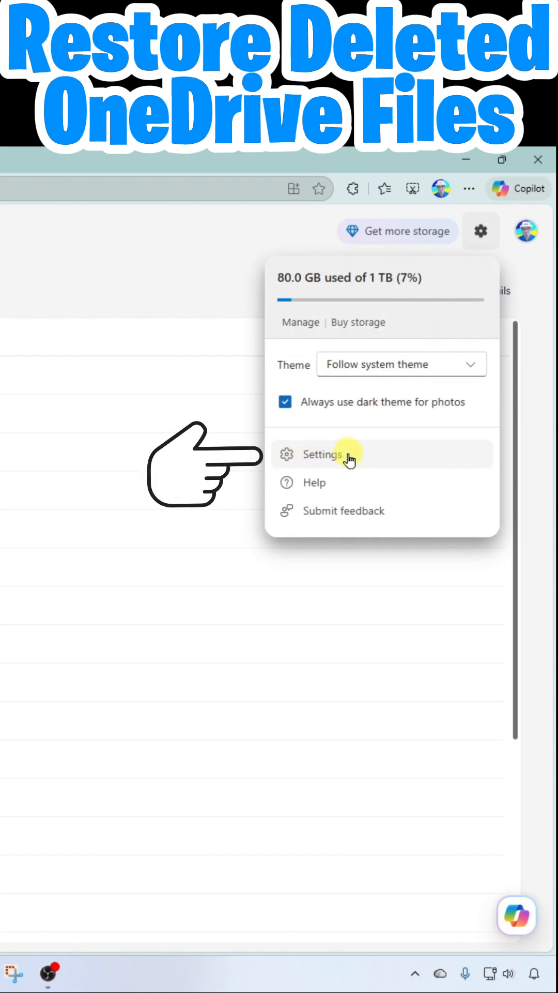
left_click(323, 454)
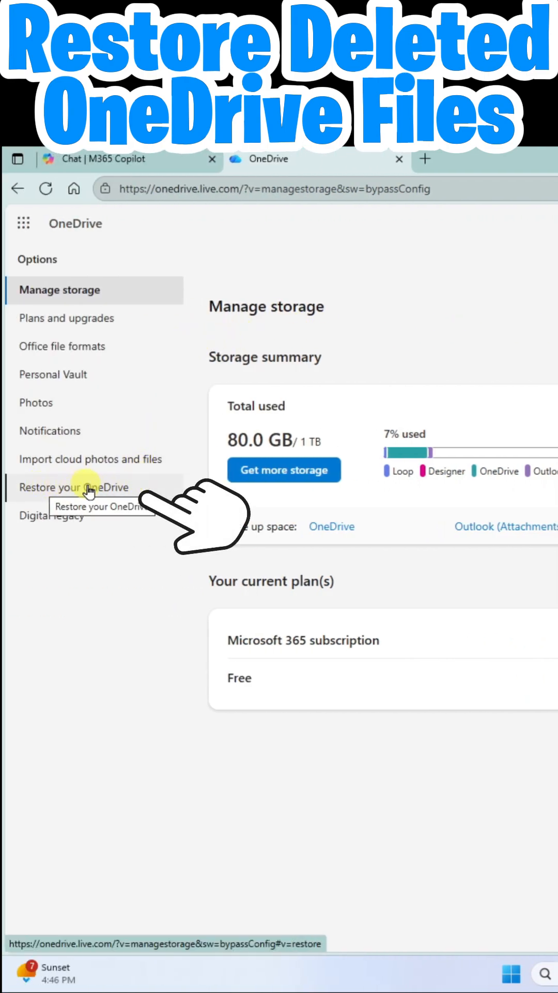
left_click(74, 488)
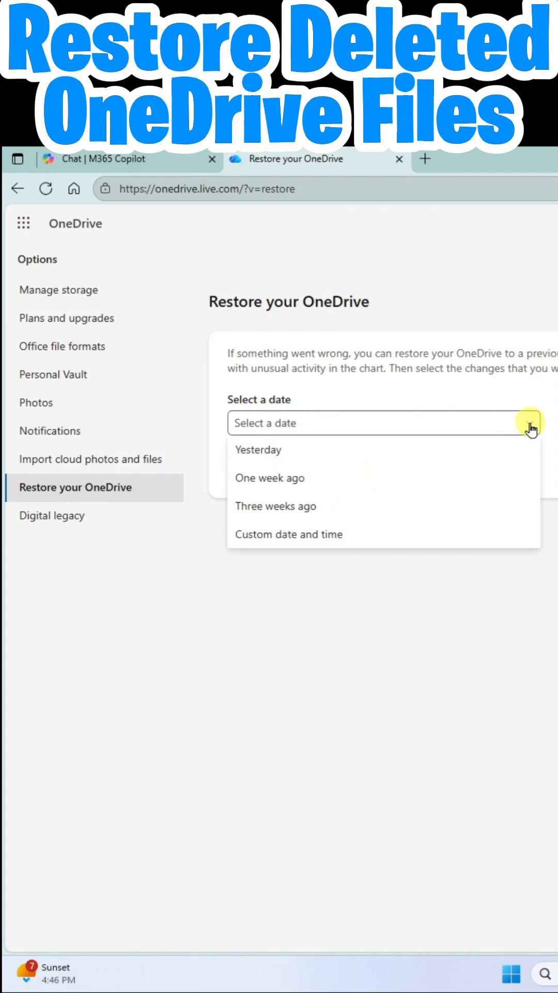
mouse_move(431, 468)
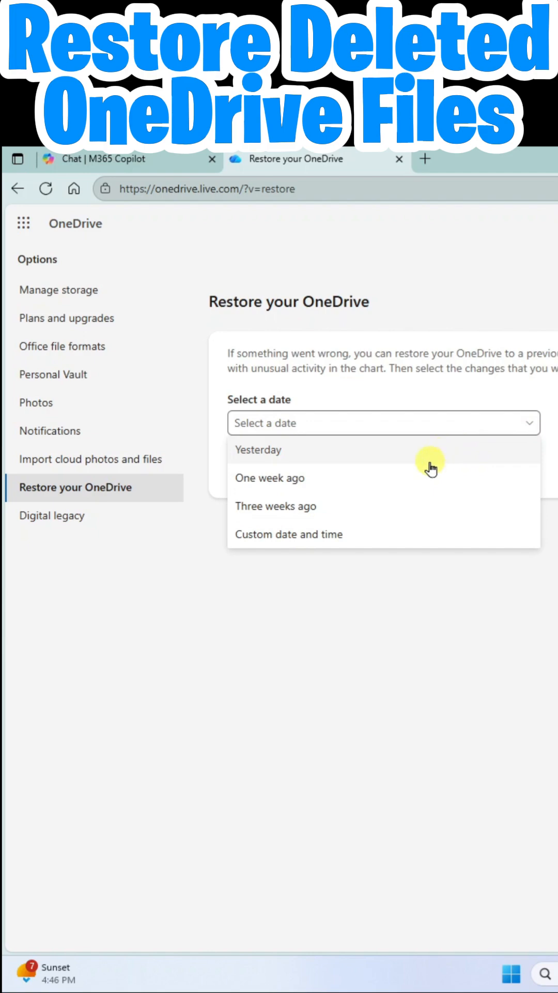
mouse_move(421, 513)
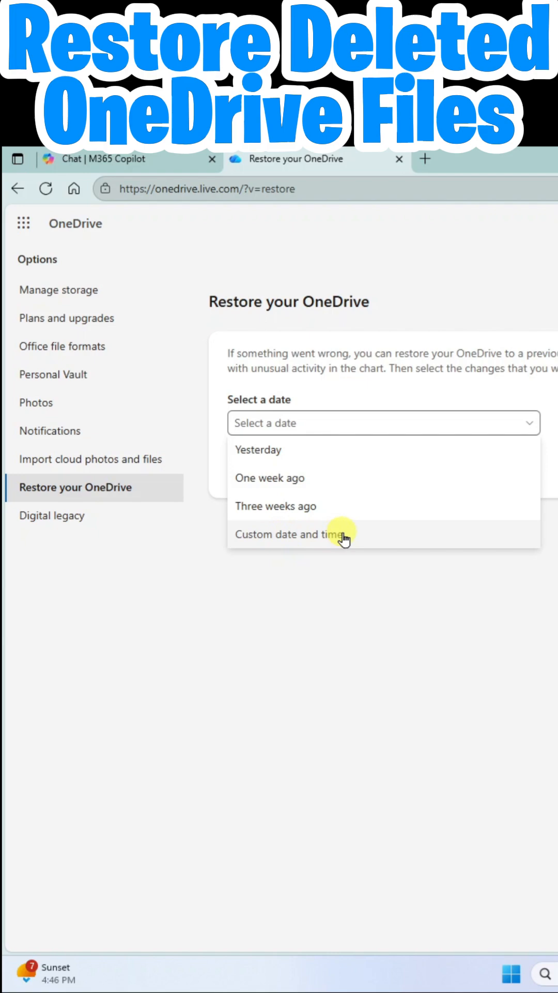
- Choose Custom date and time and drag the restore slider back about 20 days
left_click(291, 534)
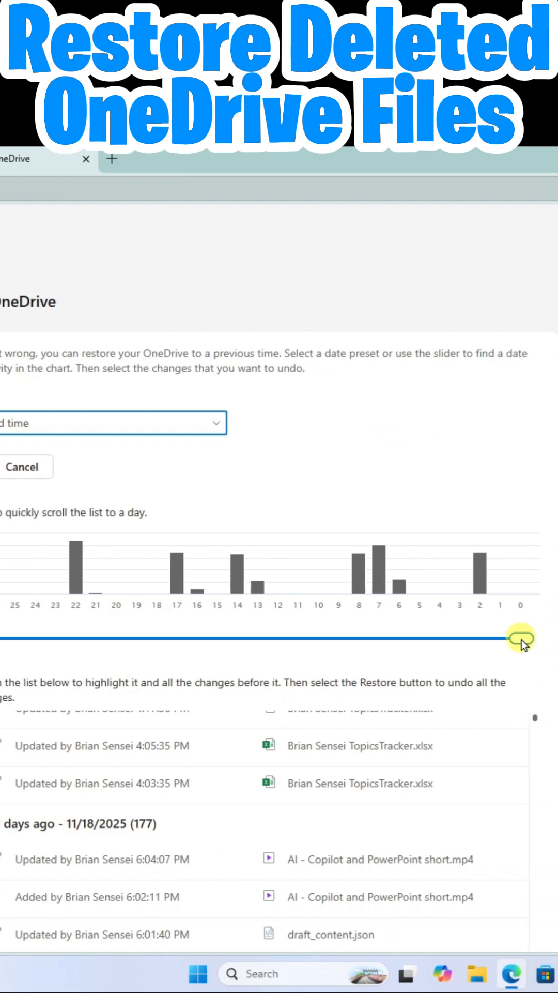
left_click_drag(523, 638, 511, 638)
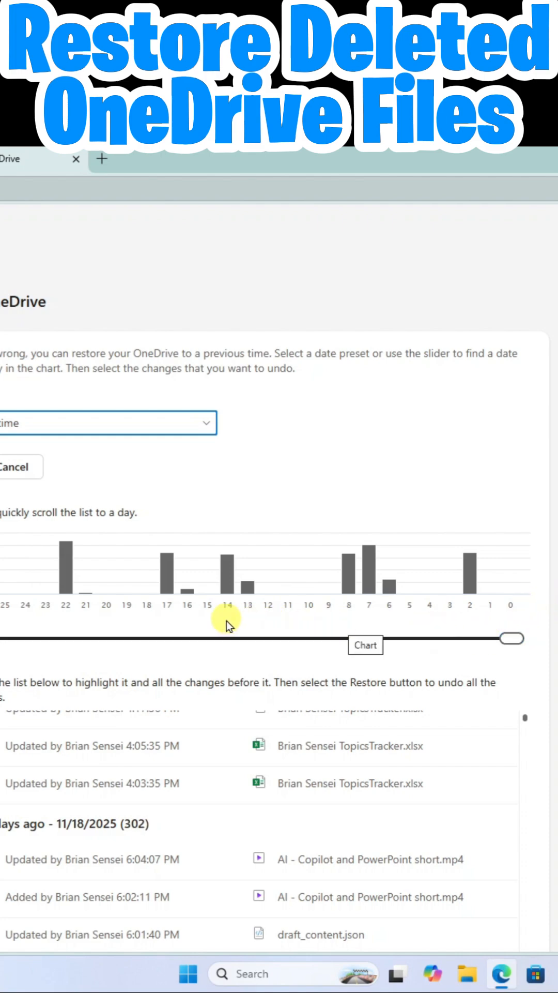
left_click_drag(513, 638, 9, 638)
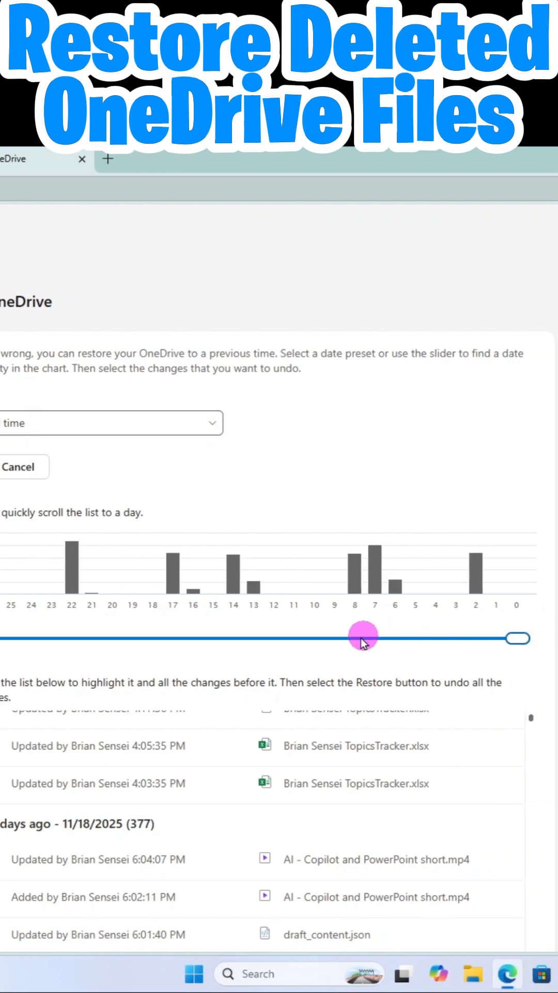
left_click_drag(363, 636, 155, 636)
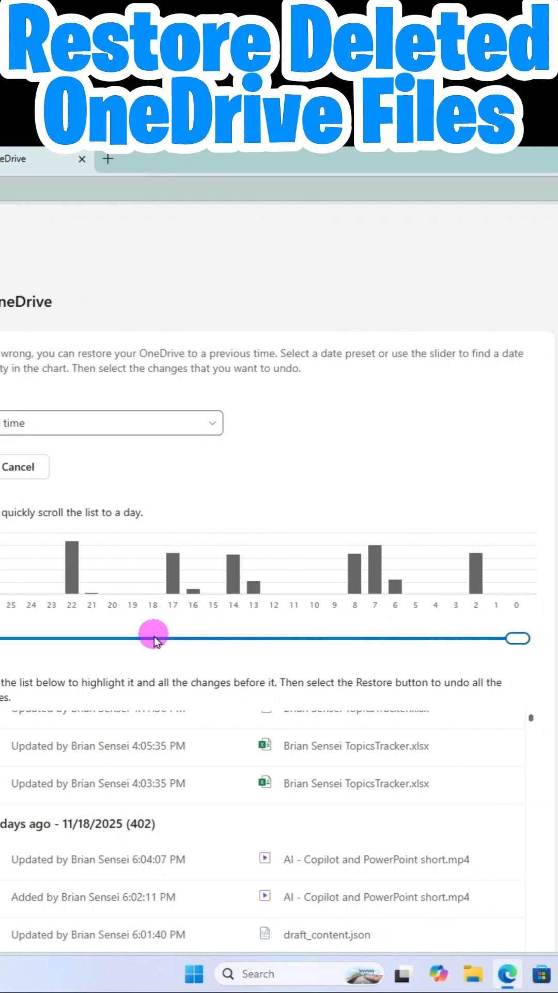
left_click_drag(155, 638, 92, 638)
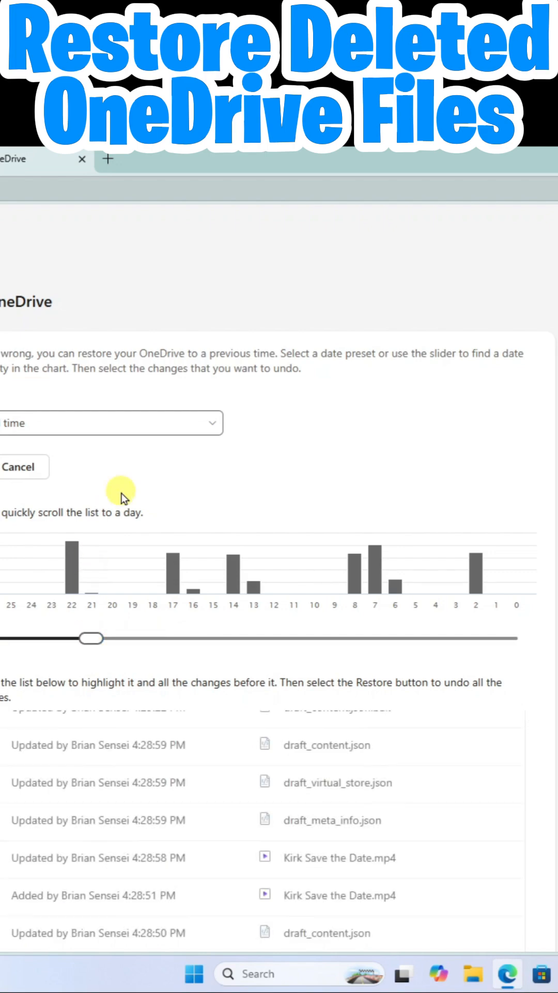
scroll("down", 3)
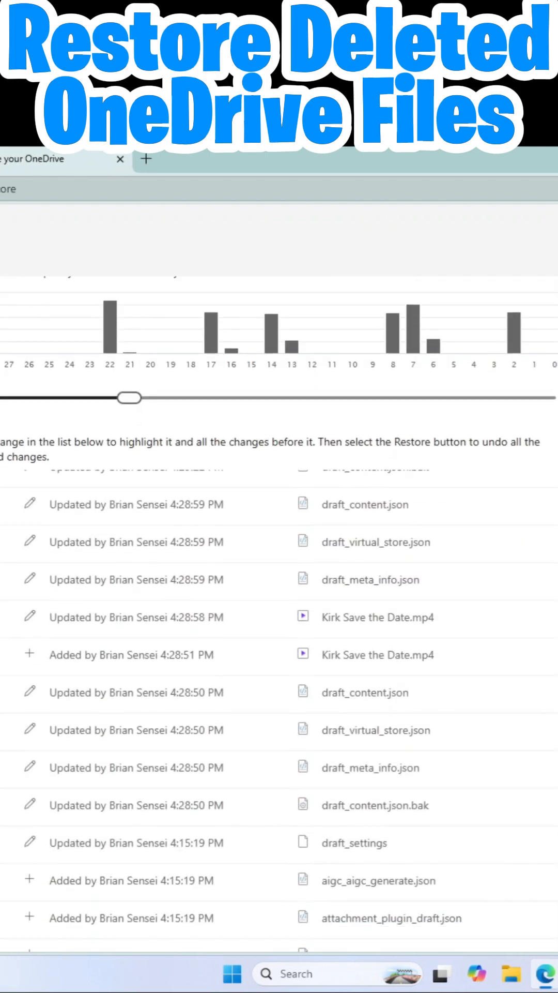